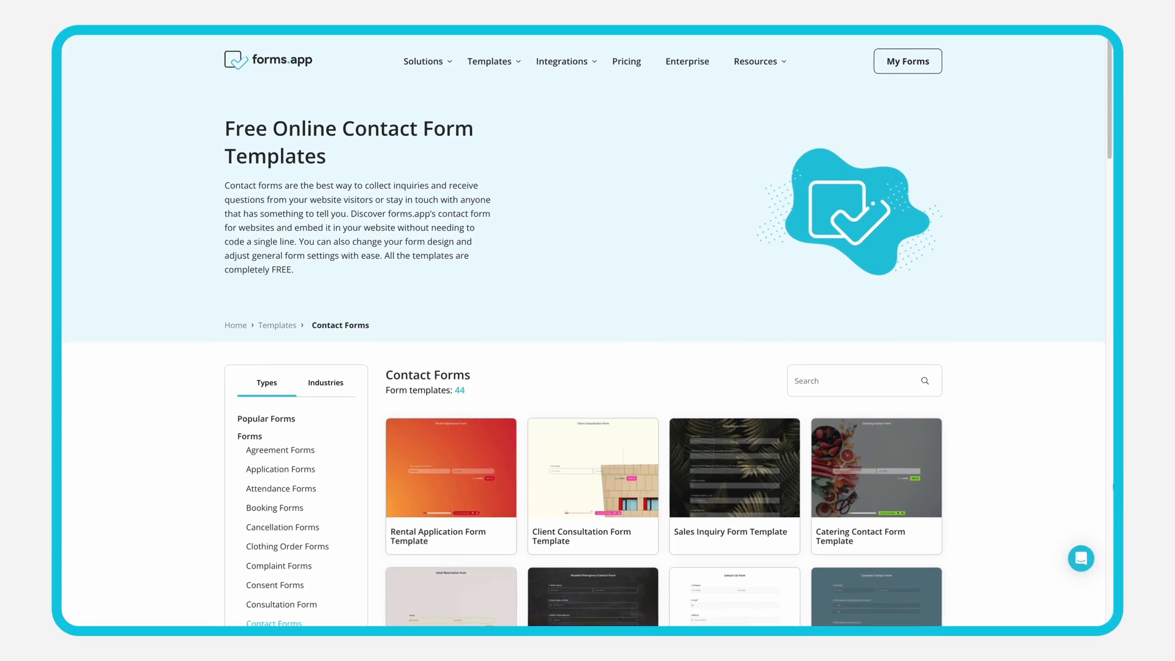
Scroll the Contact Forms template list to reach the Contact Us Form Template.
scroll(down, 3)
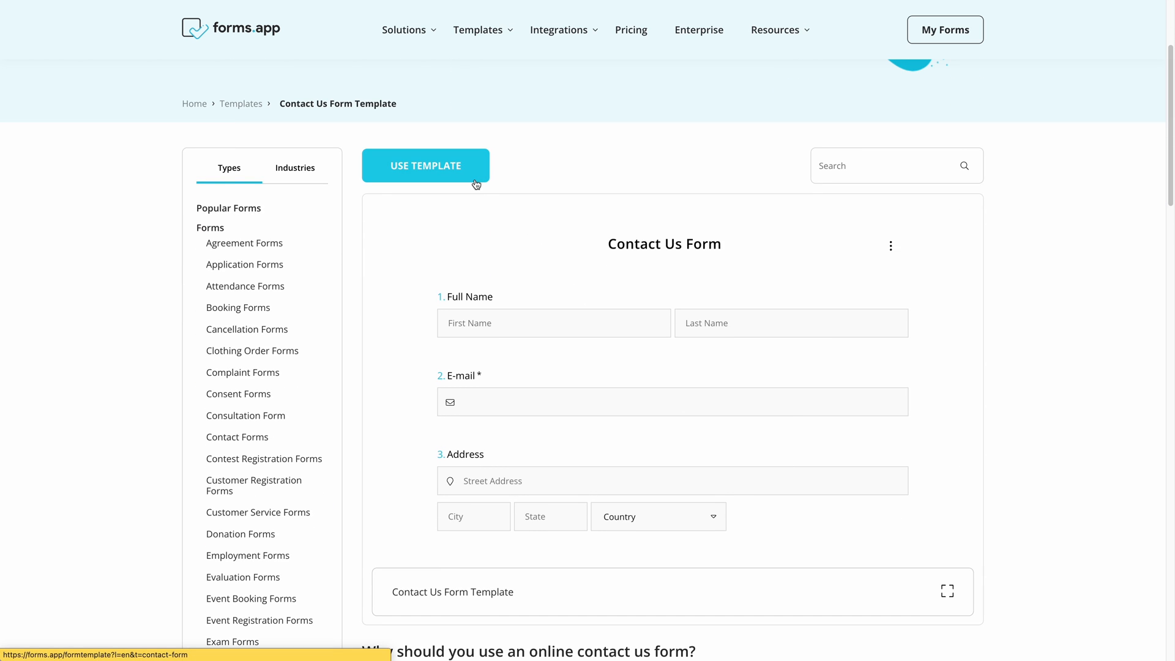
Start a form from the Contact Us template and mark Full Name as required.
click(425, 166)
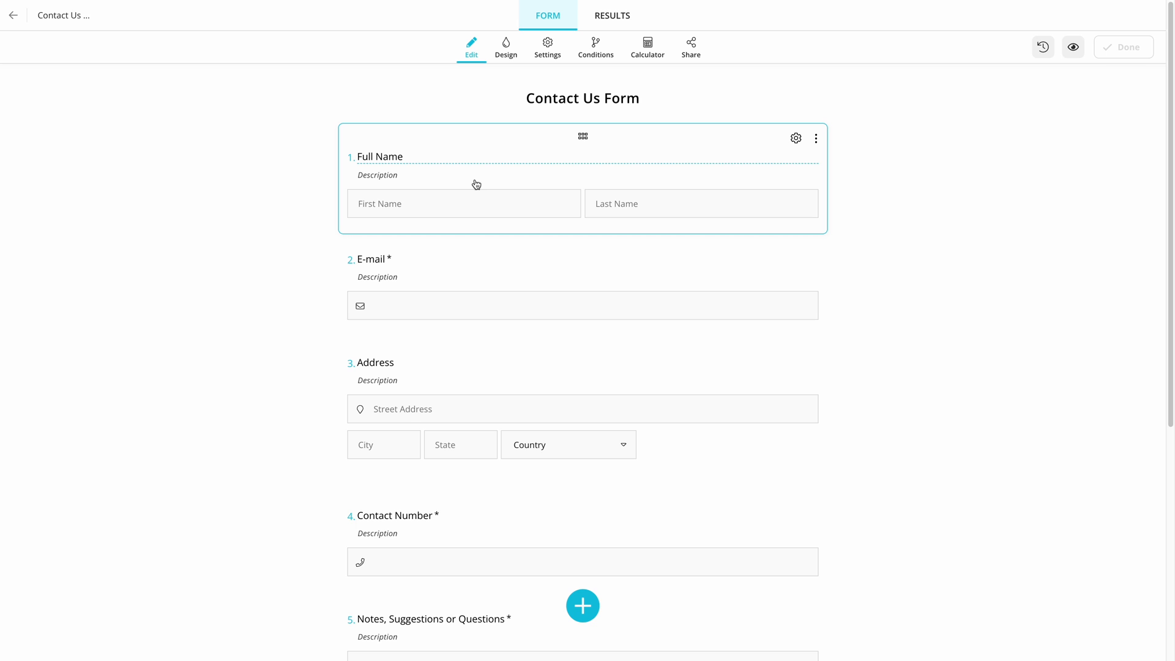
click(796, 138)
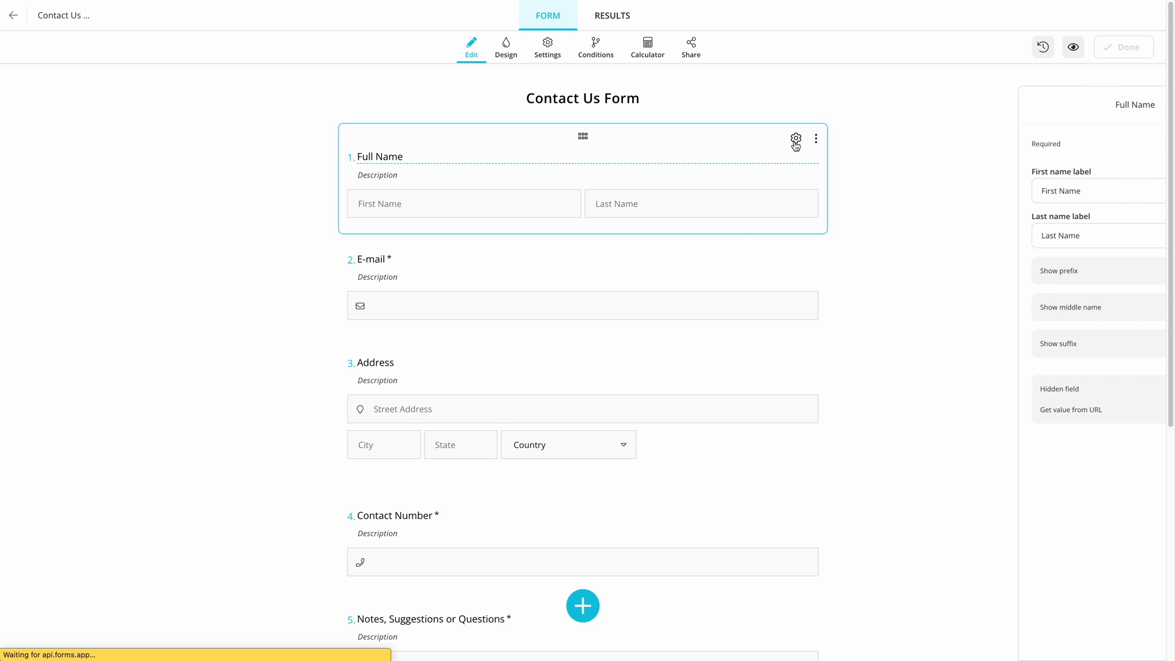
click(1154, 143)
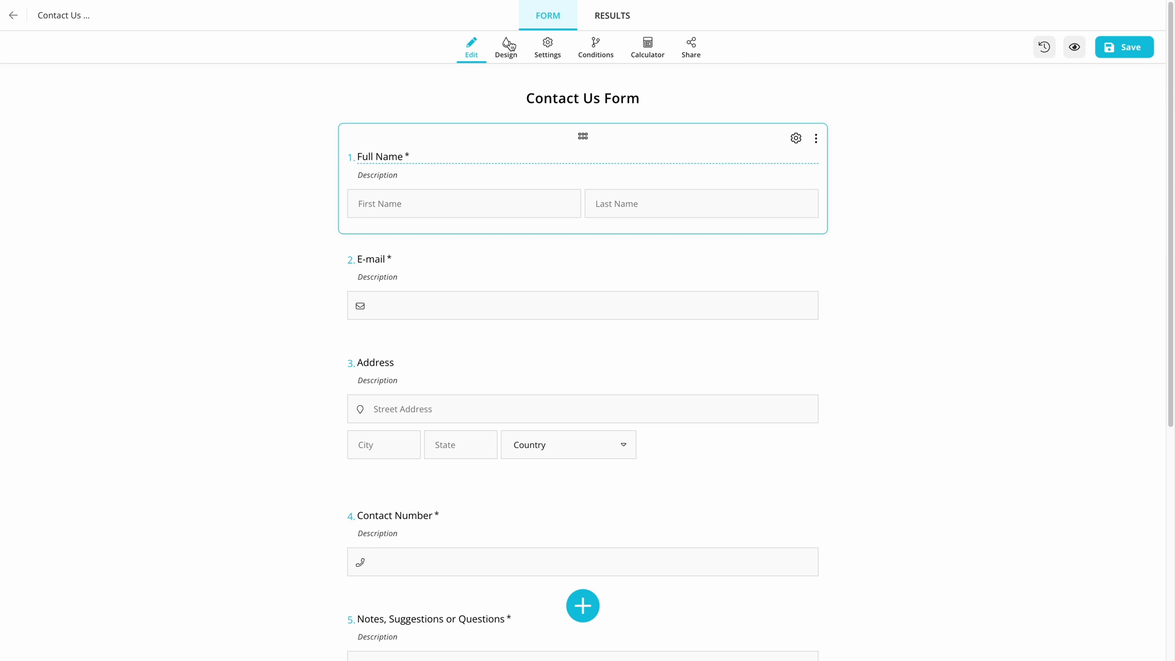
Browse the design themes, apply the Windy wave theme, and save the design.
click(506, 47)
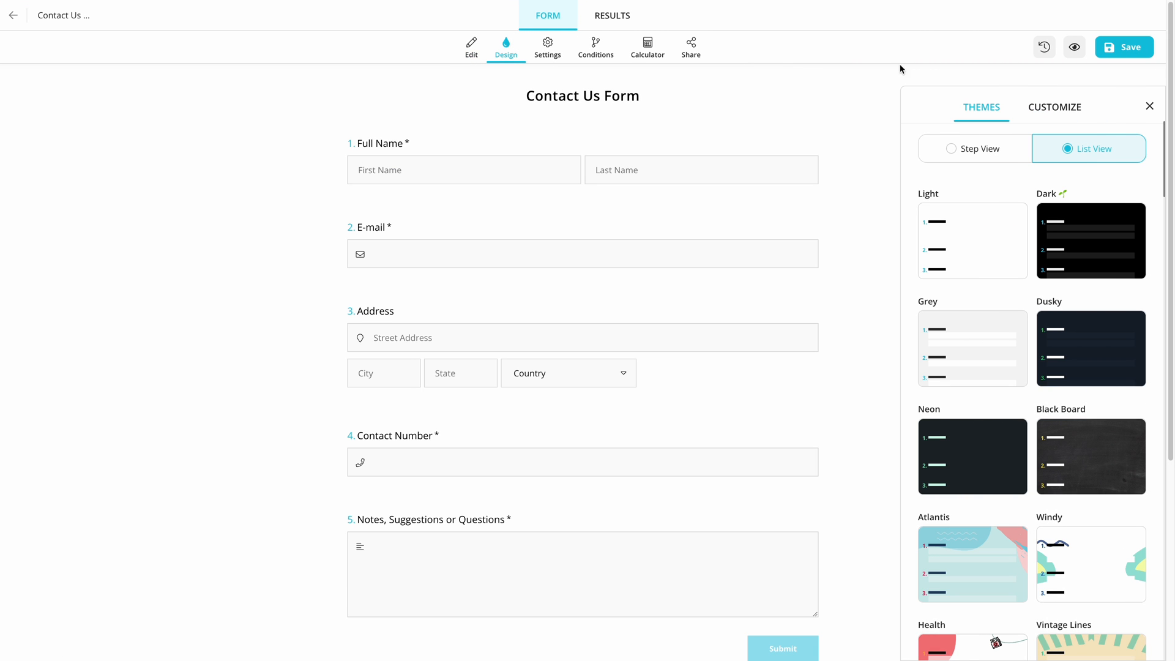
click(1054, 107)
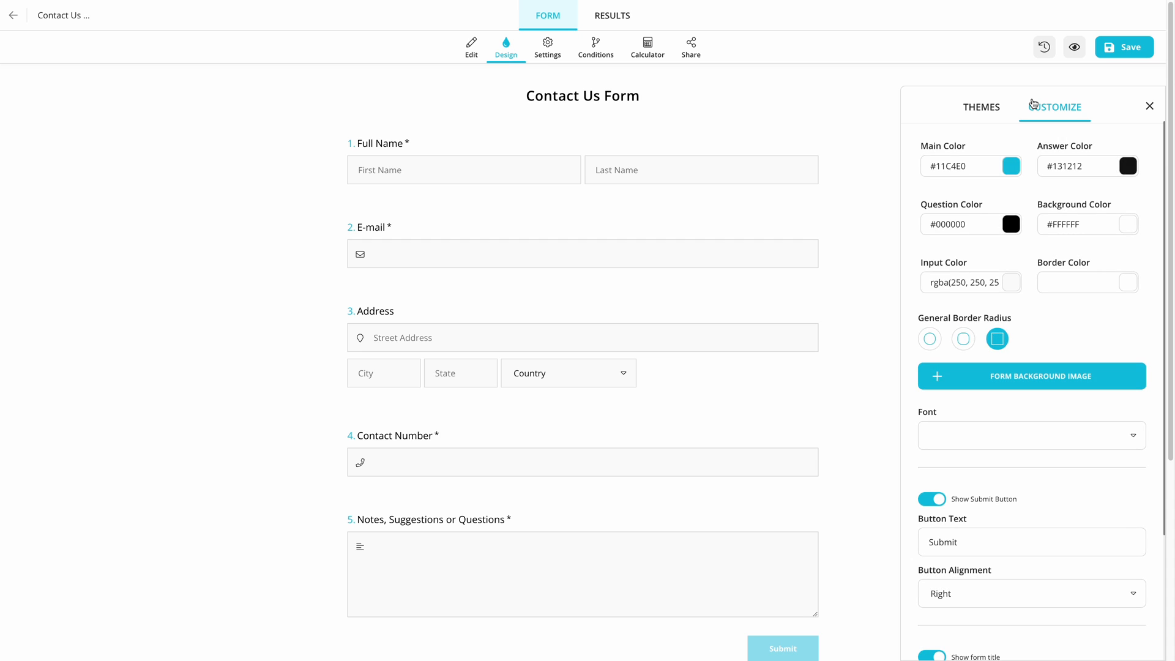
click(981, 106)
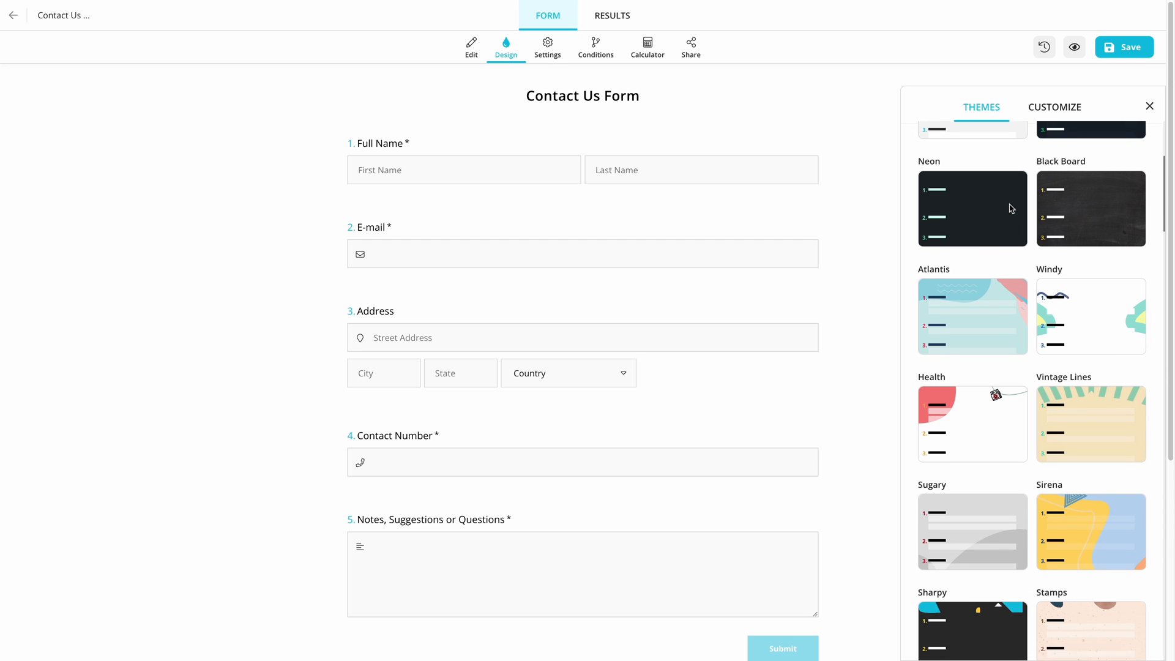
click(972, 409)
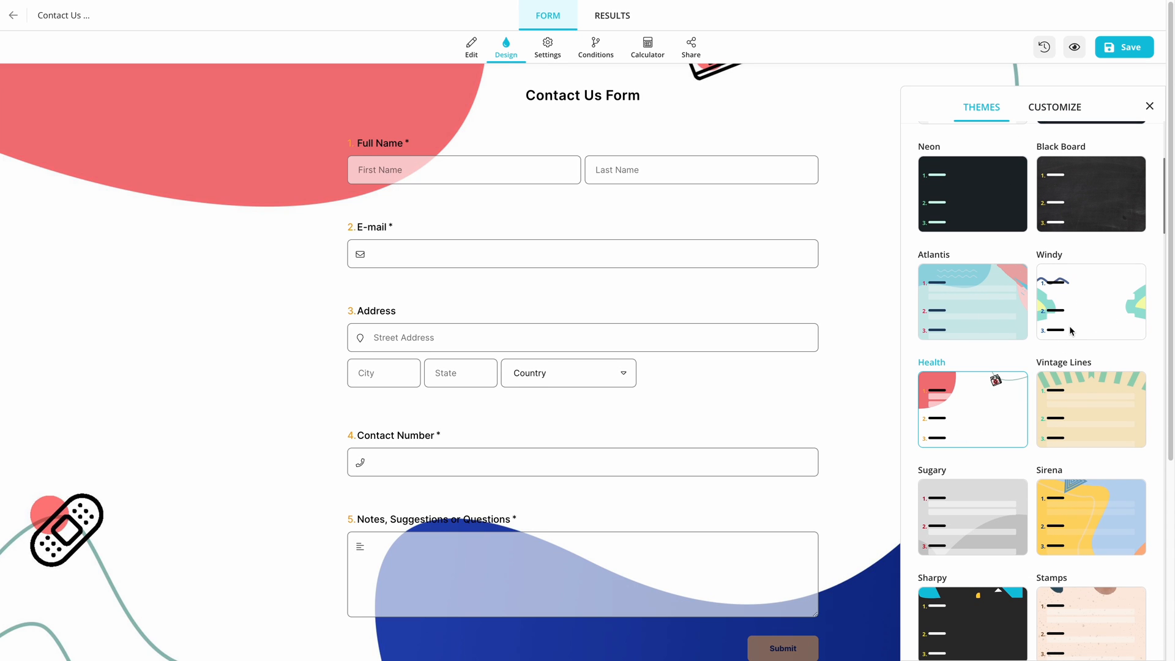
click(1090, 301)
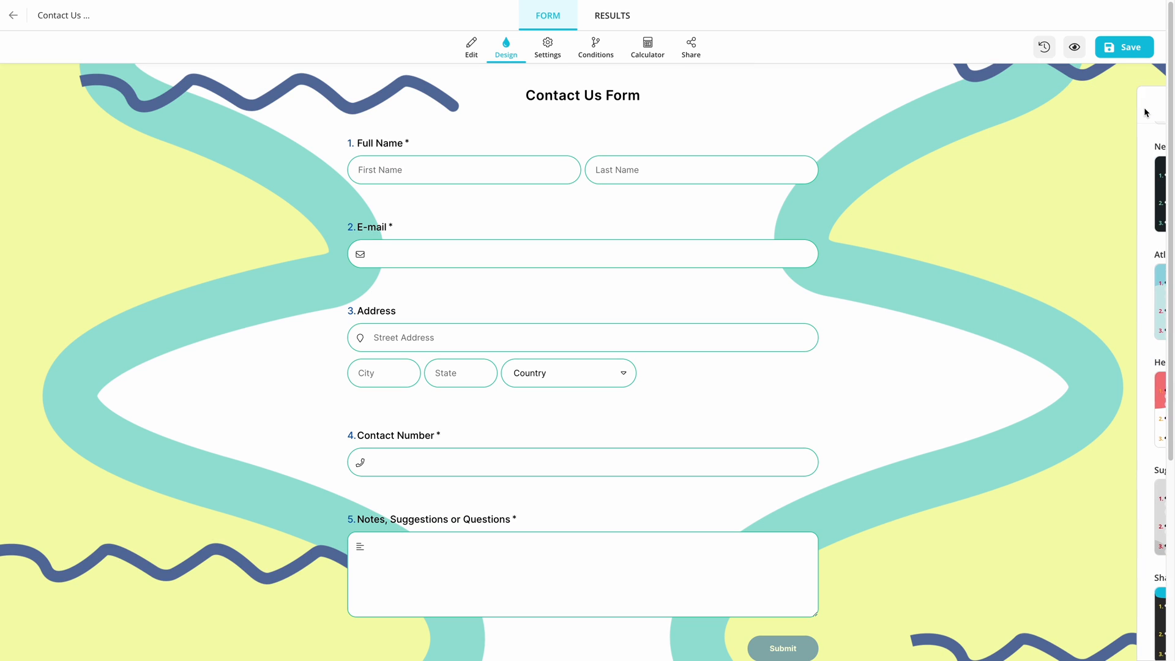
click(1125, 47)
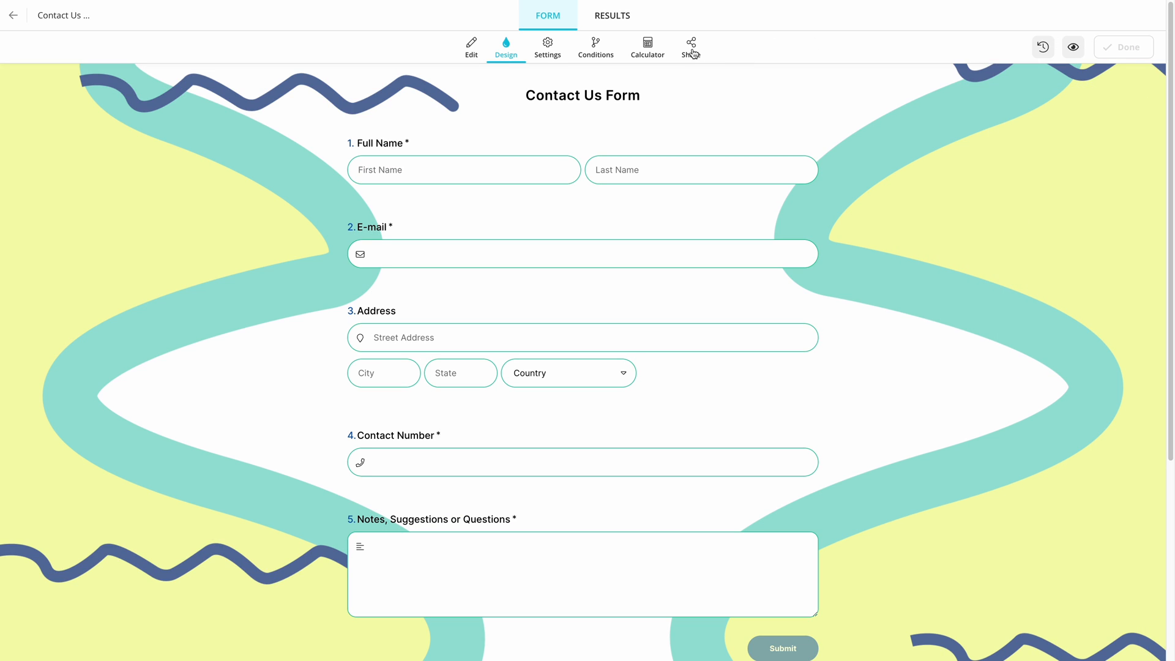
Set the iframe embed Form Width to 50% and copy the embed code.
click(690, 46)
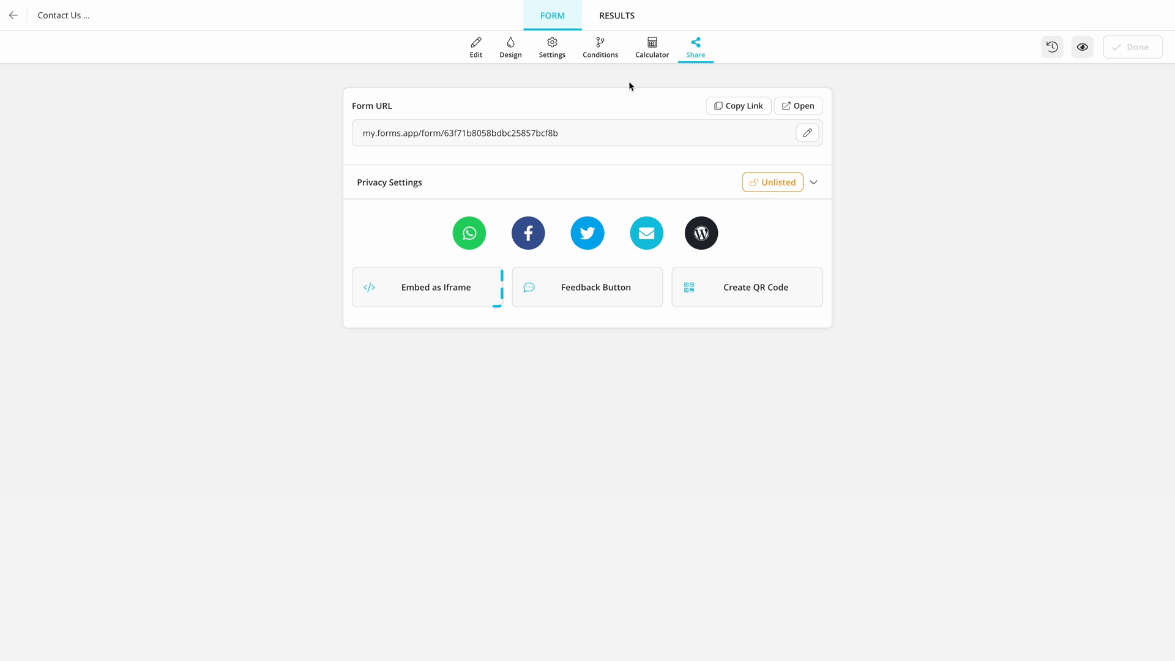
click(427, 287)
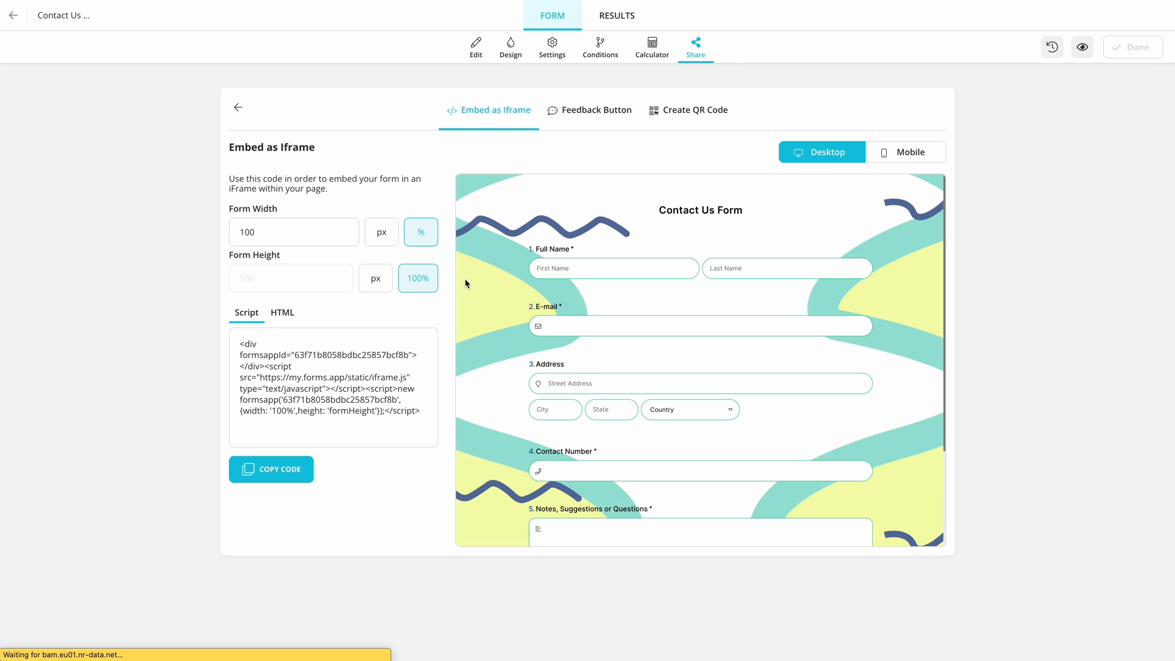
click(294, 232)
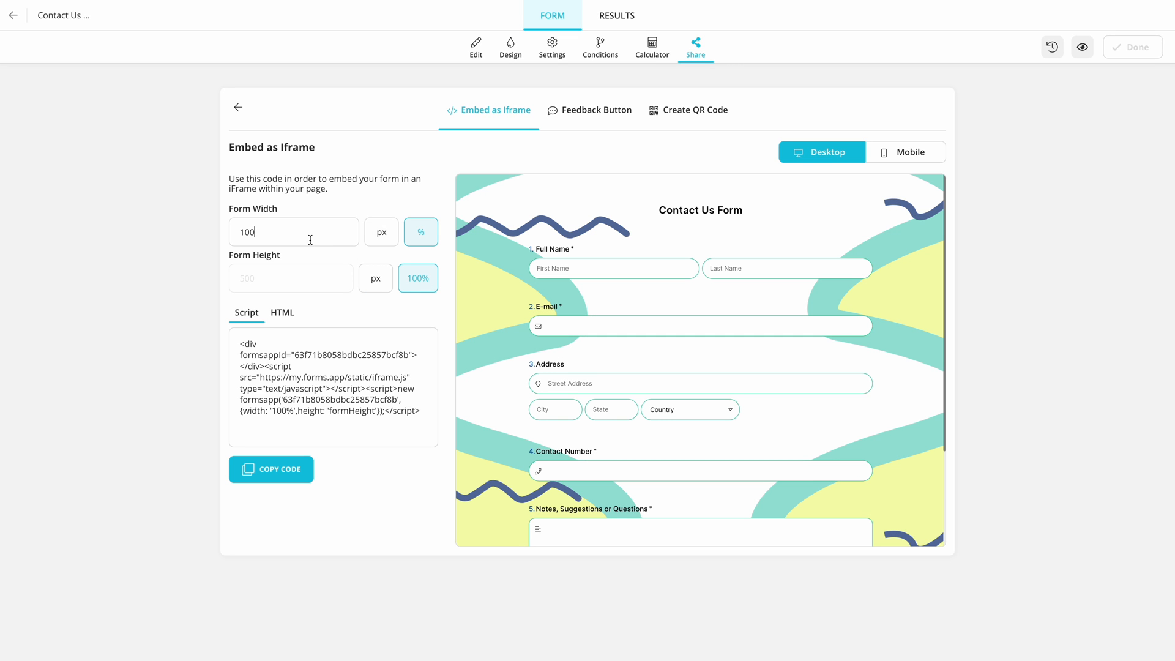
text(50)
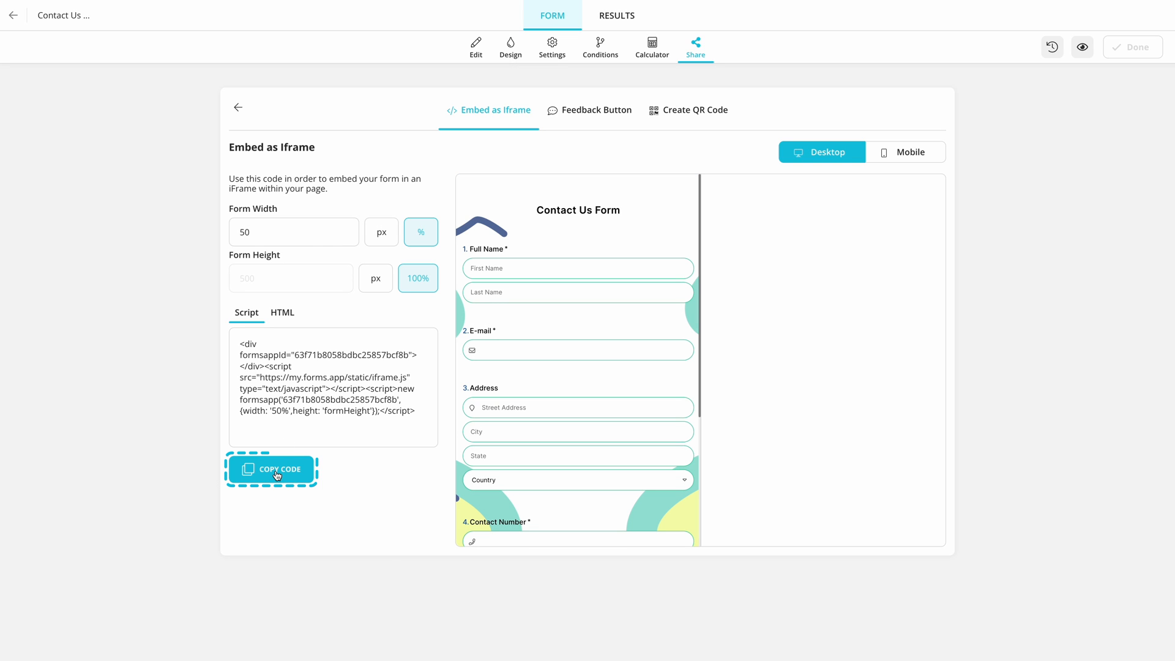
click(271, 470)
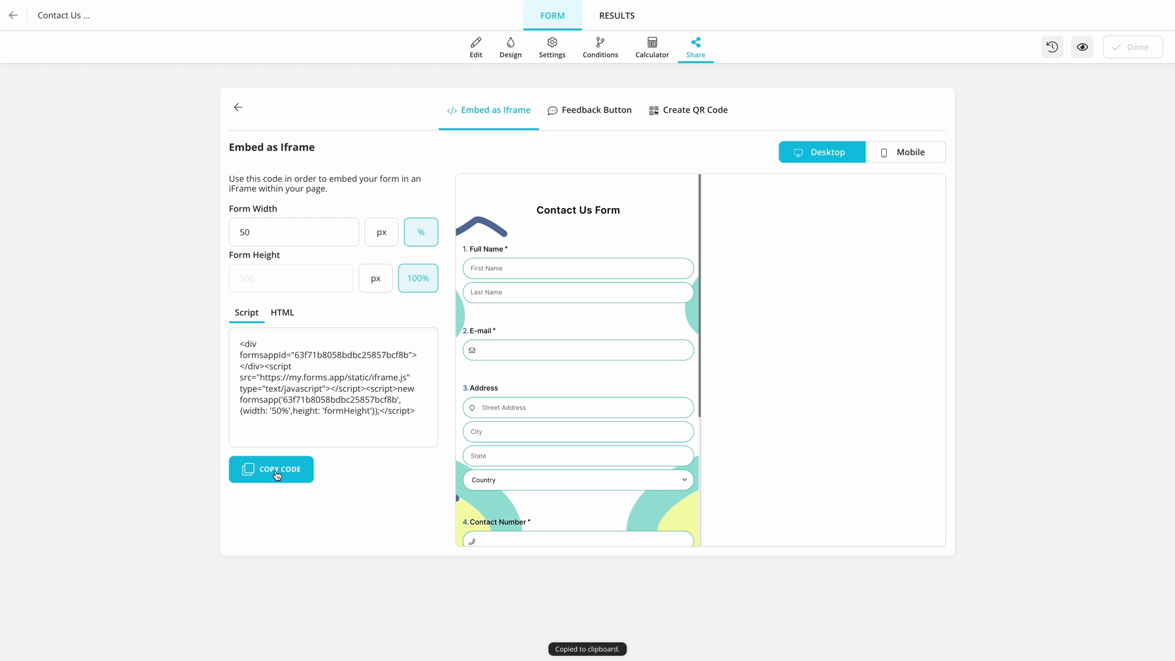